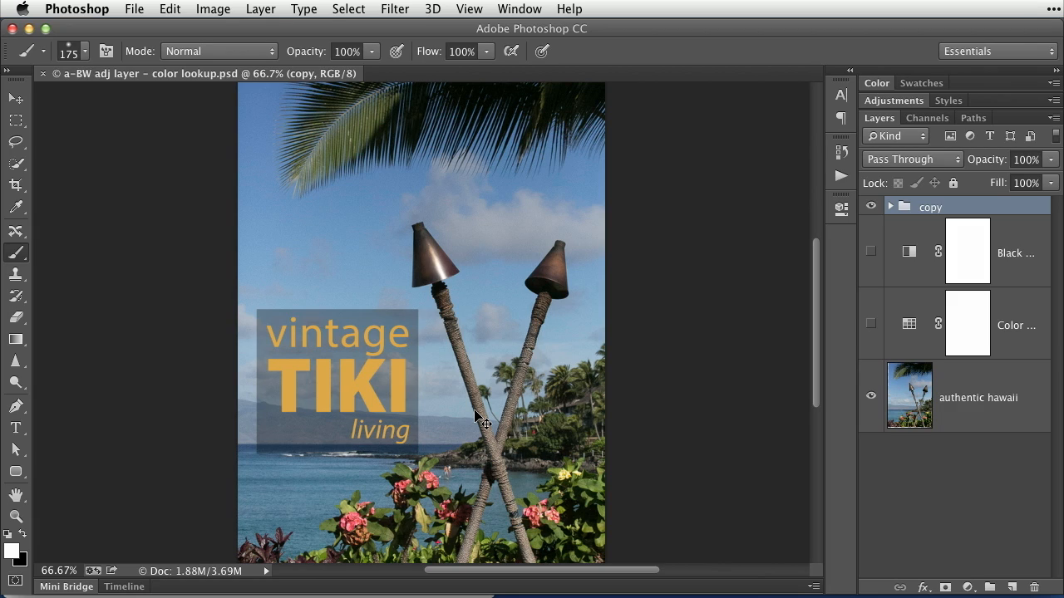
pyautogui.moveTo(472, 451)
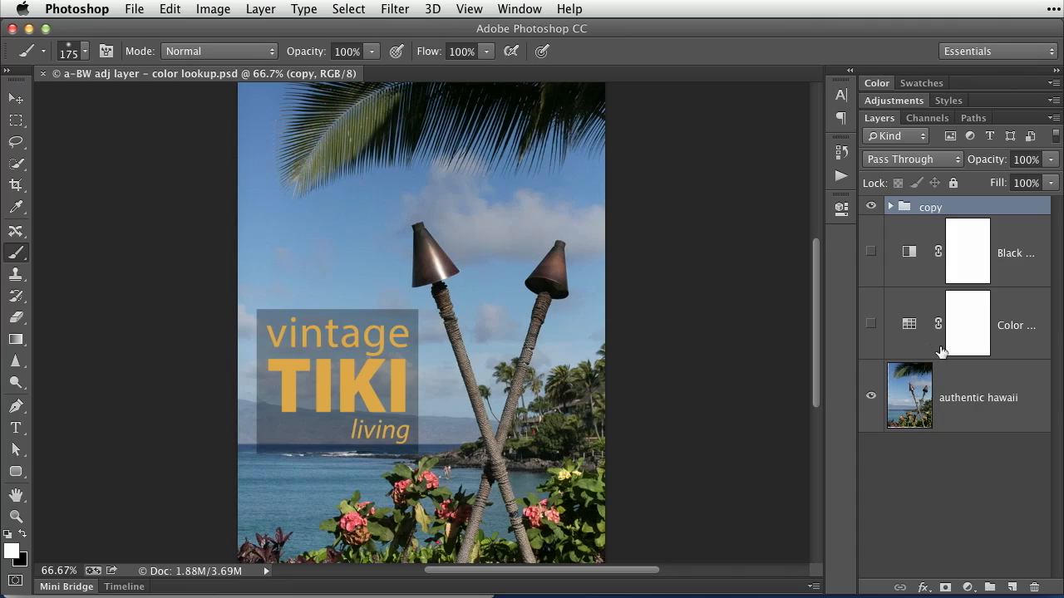
pyautogui.moveTo(909, 398)
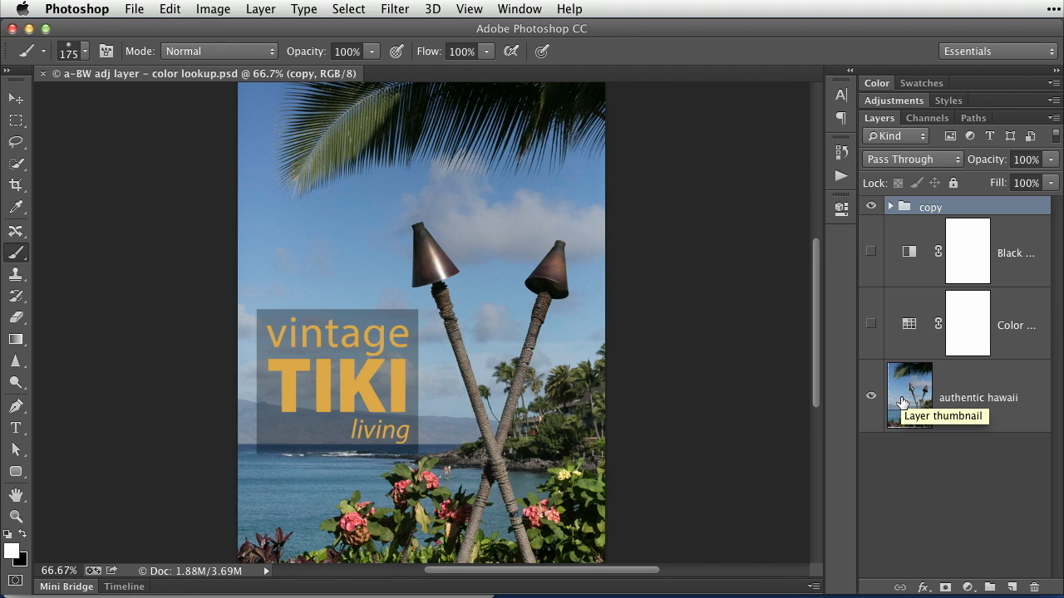
pyautogui.moveTo(905, 399)
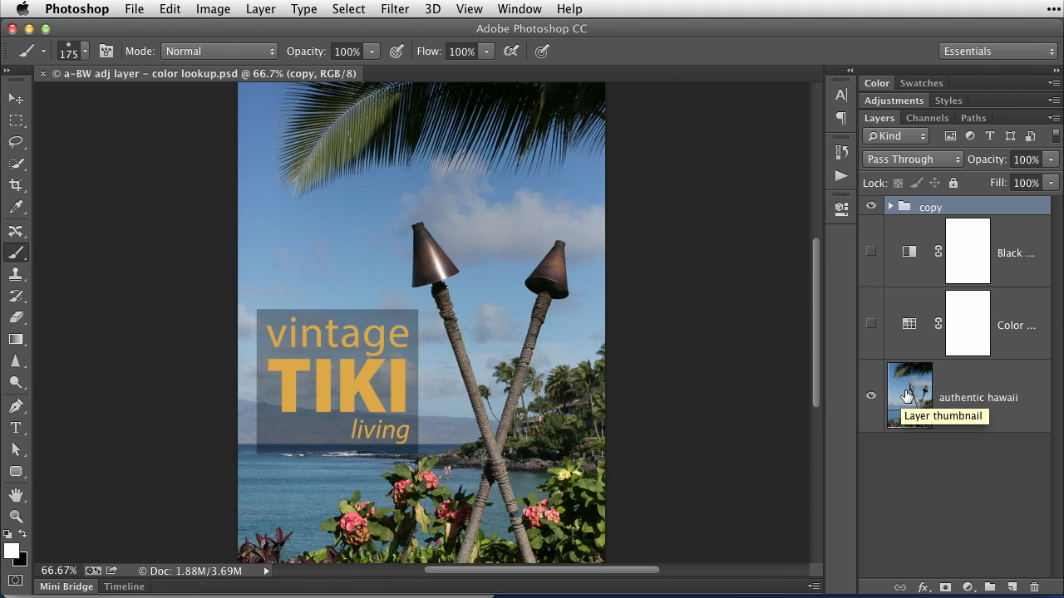
# Target the authentic hawaii layer and bring up the adjustment layer types list.
pyautogui.click(978, 397)
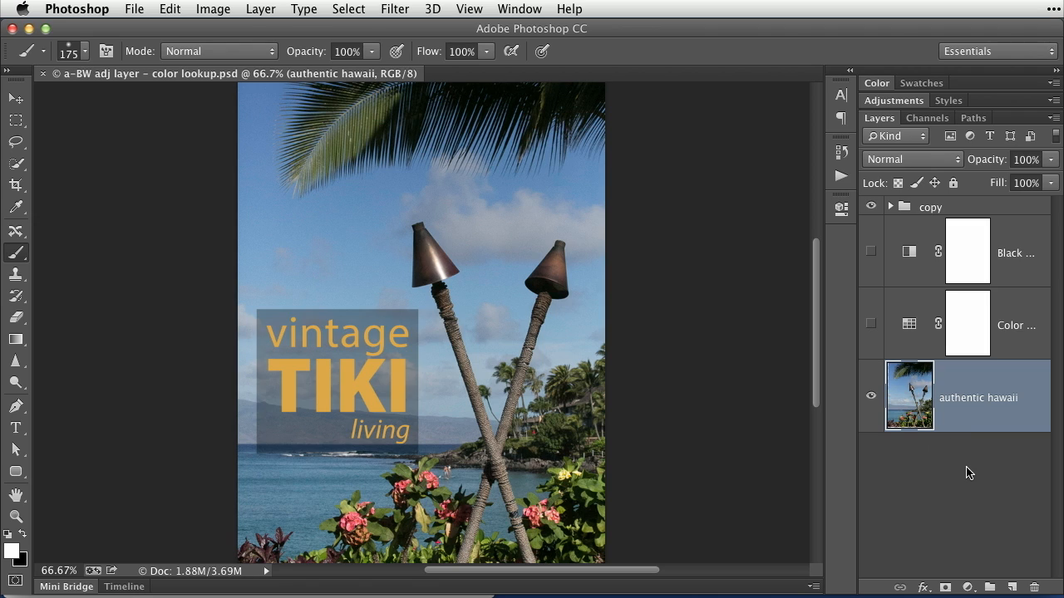
pyautogui.click(968, 588)
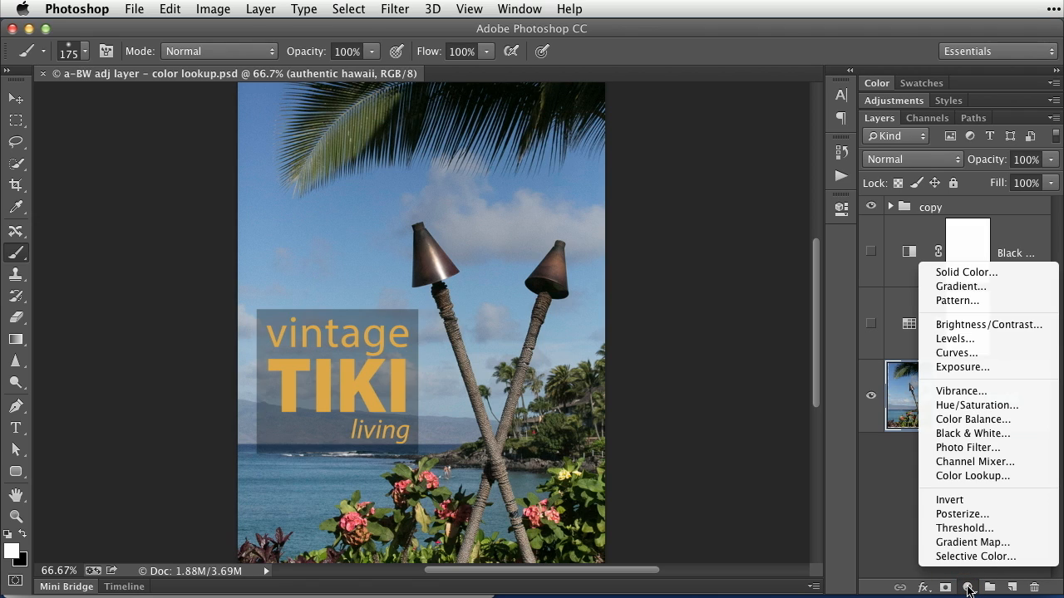
pyautogui.moveTo(968, 447)
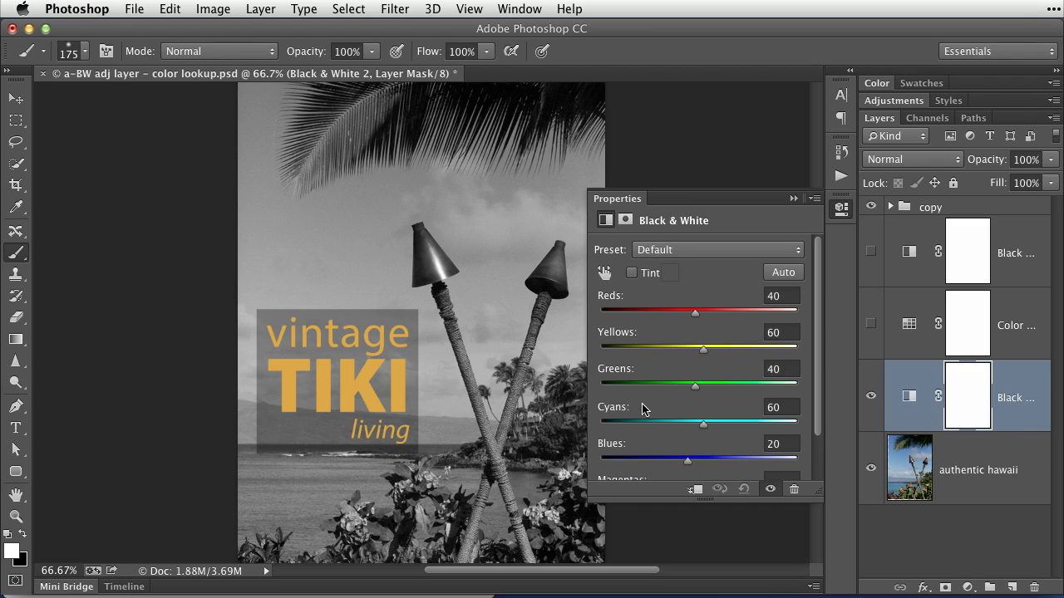
pyautogui.moveTo(615, 335)
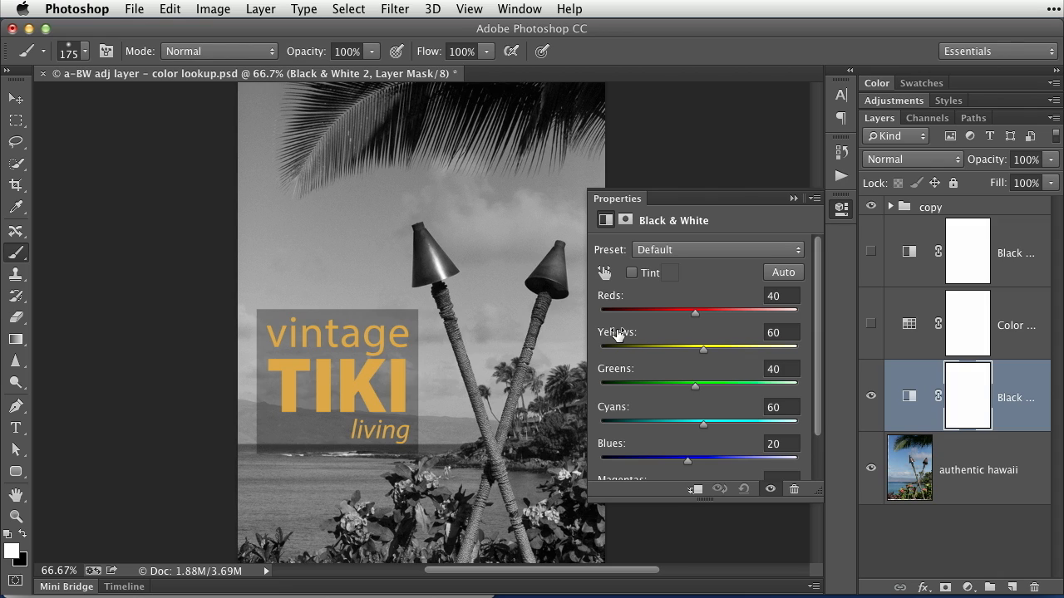
pyautogui.moveTo(719, 318)
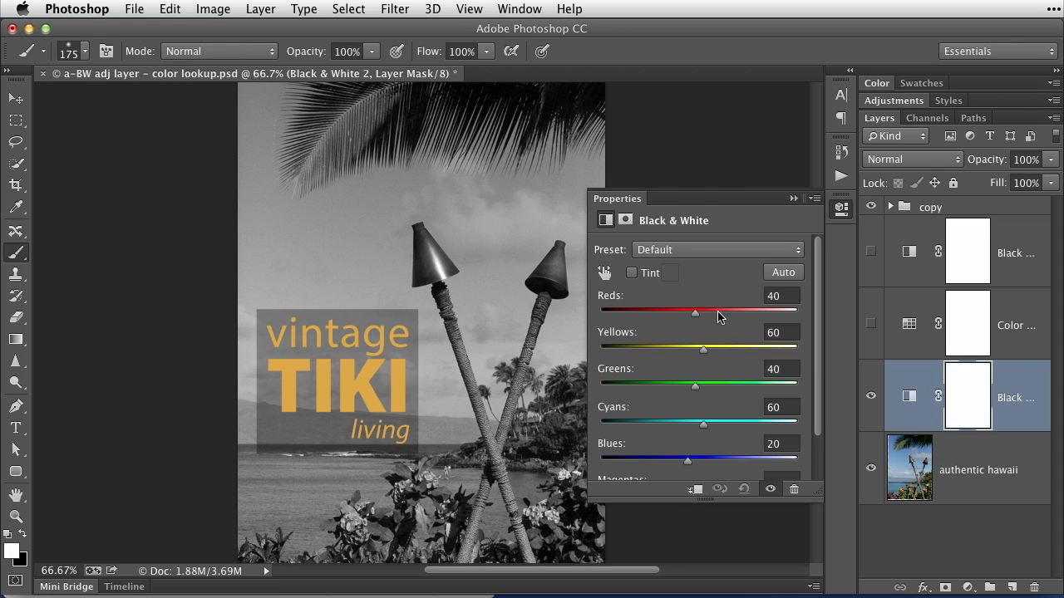
# Raise the Black & White Reds slider to 84 and enable Tint.
pyautogui.moveTo(696, 312); pyautogui.dragTo(704, 311)
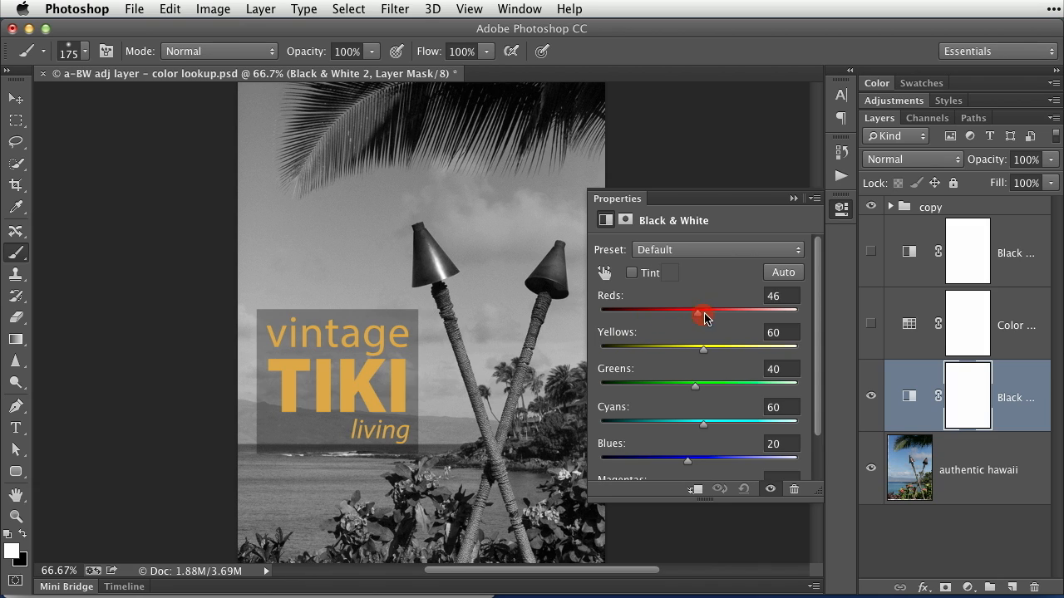
pyautogui.moveTo(703, 314); pyautogui.dragTo(714, 314)
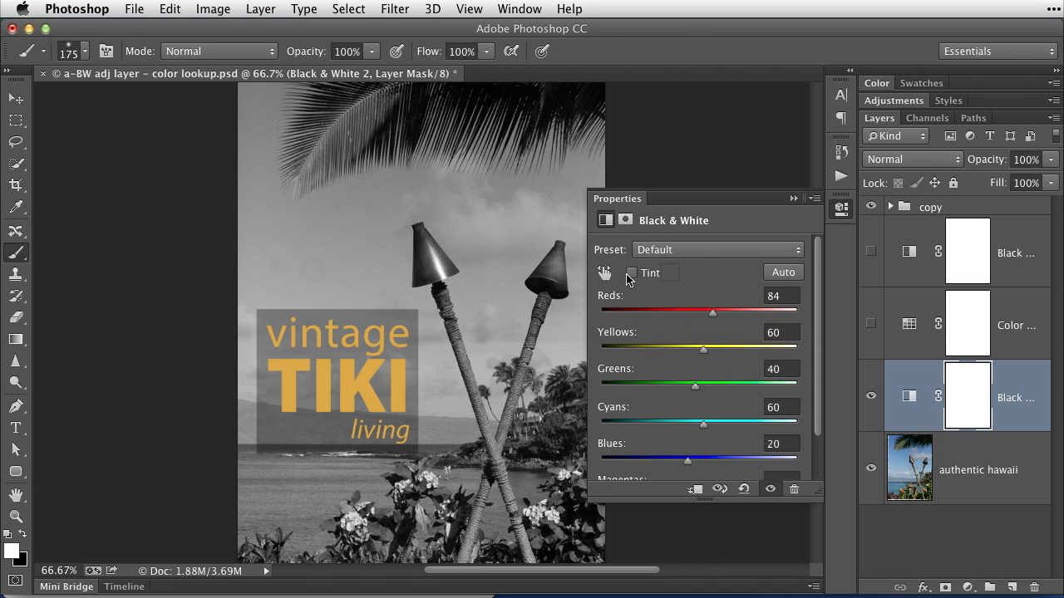
pyautogui.moveTo(631, 273)
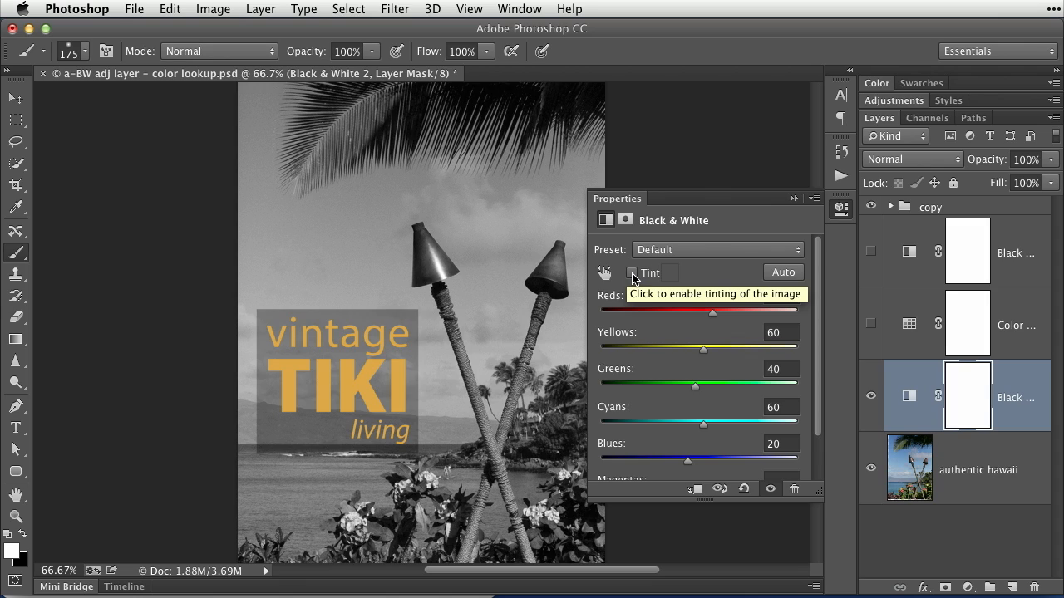
pyautogui.click(632, 272)
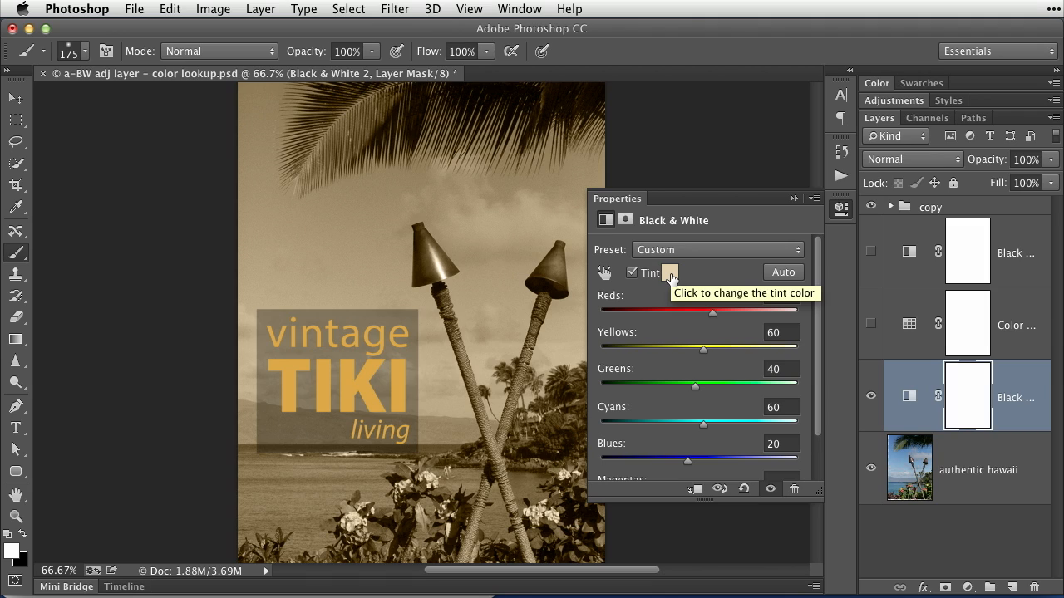
# Replace the sepia tint with a saturated blue in the Color Picker and confirm.
pyautogui.click(670, 273)
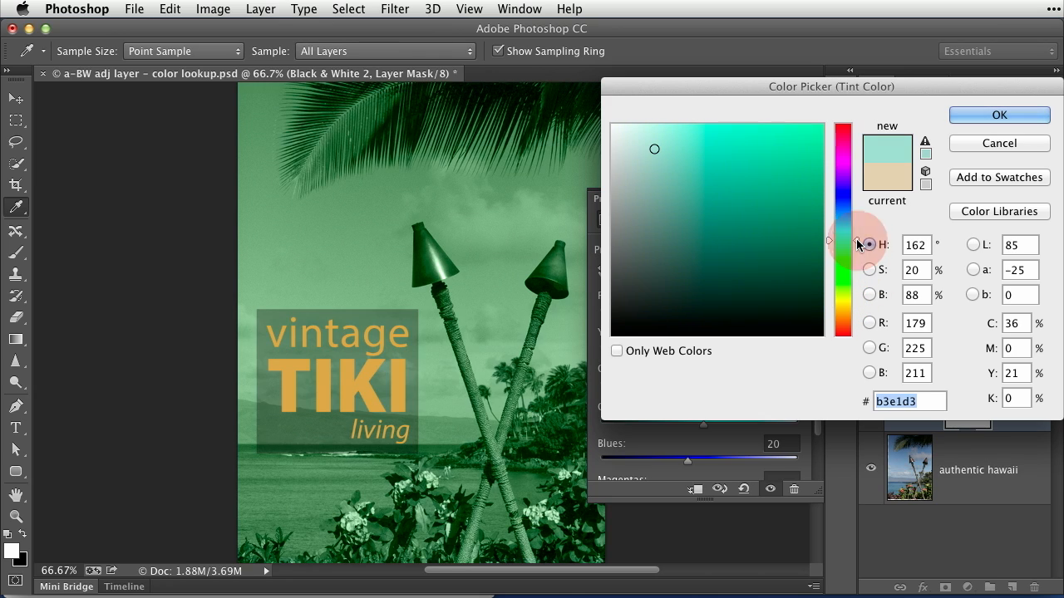
pyautogui.click(842, 243)
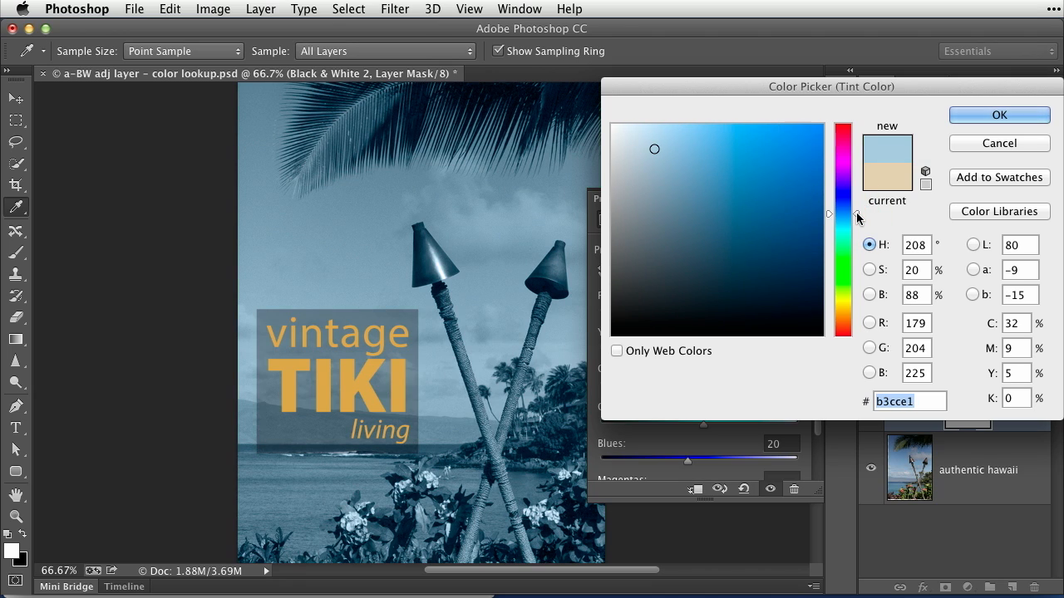
pyautogui.moveTo(846, 223)
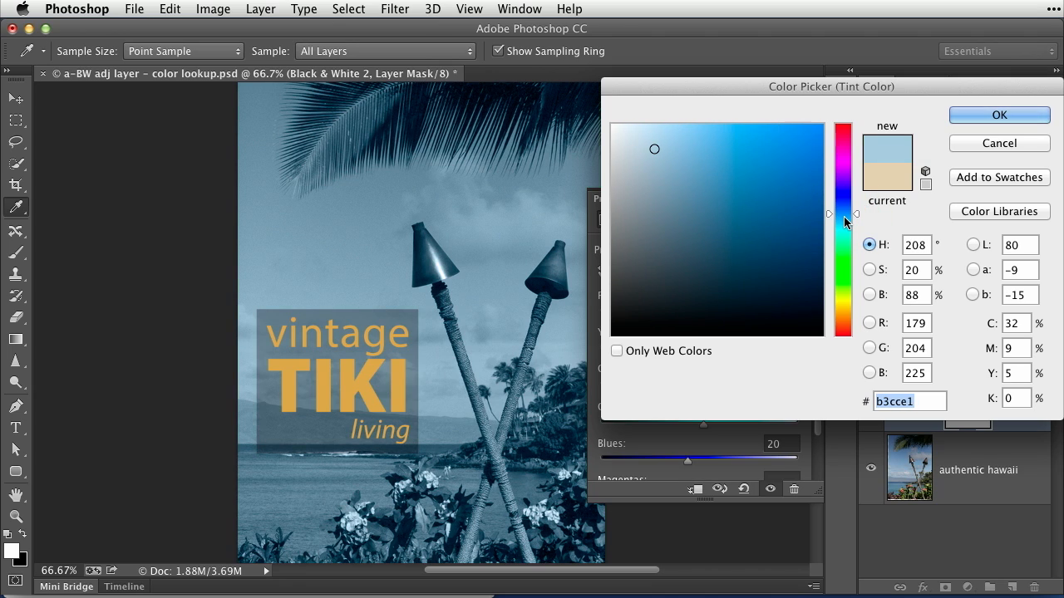
pyautogui.click(735, 294)
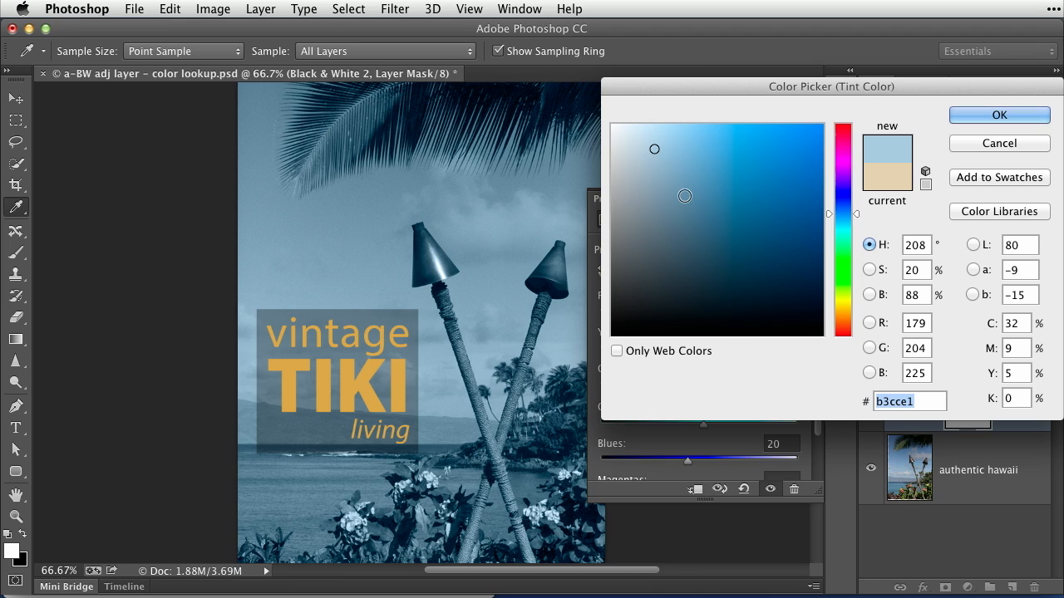
pyautogui.click(646, 137)
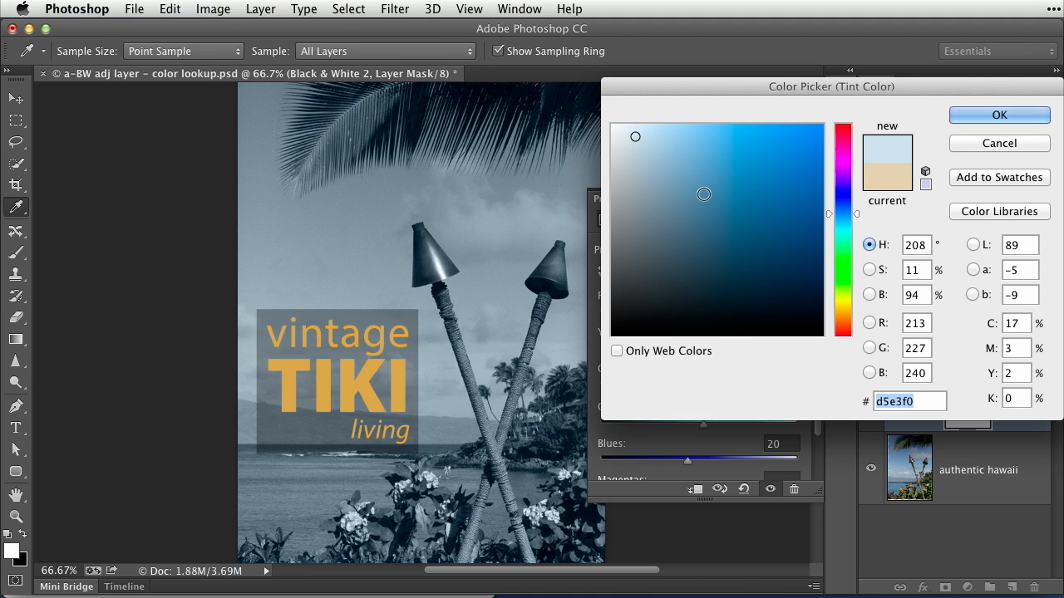
pyautogui.moveTo(703, 195); pyautogui.dragTo(667, 163)
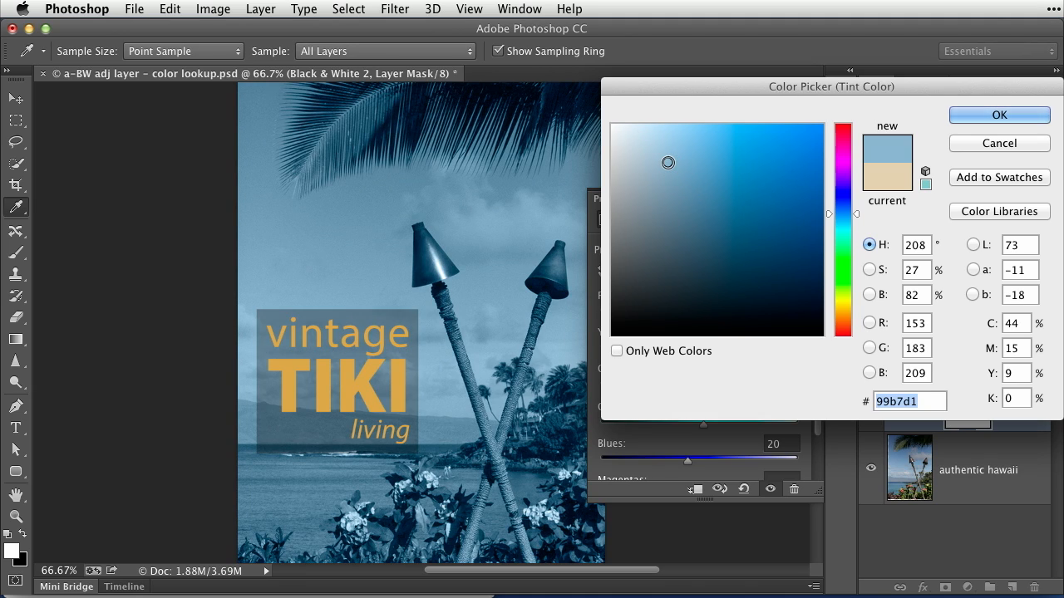
pyautogui.click(998, 115)
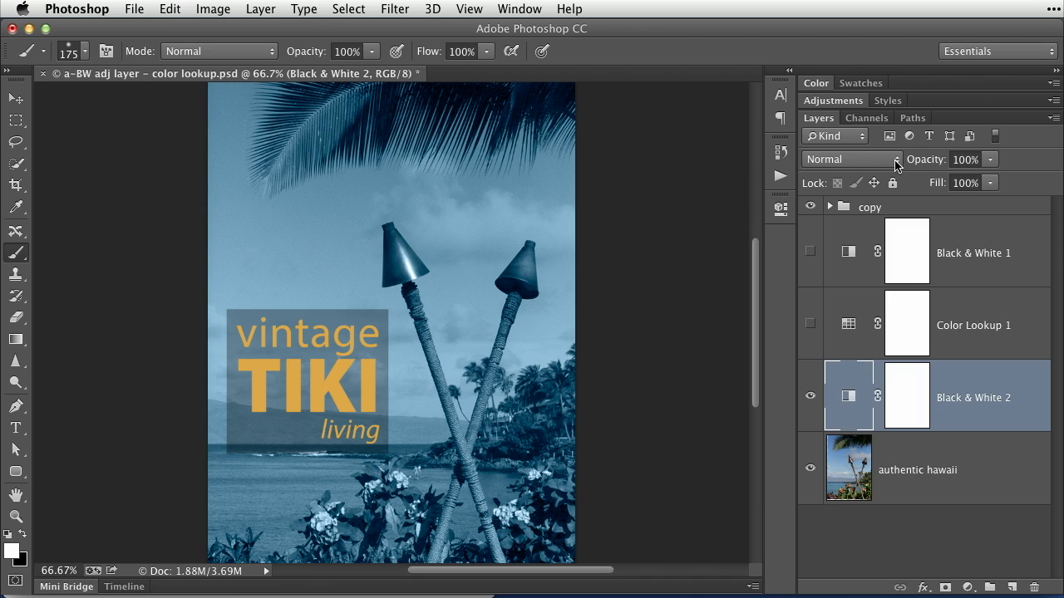
pyautogui.moveTo(945, 172)
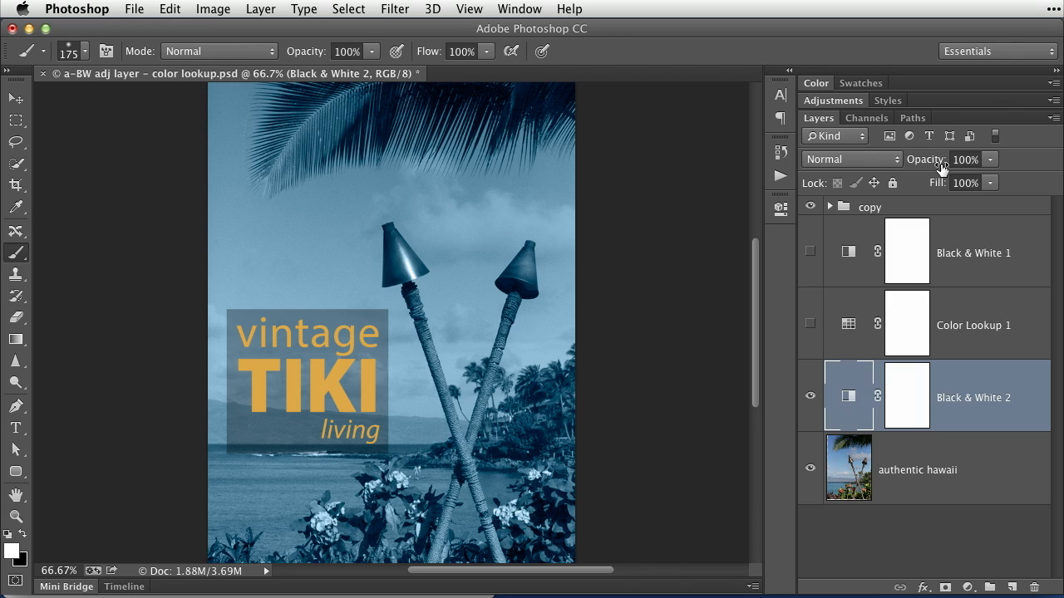
pyautogui.moveTo(933, 166)
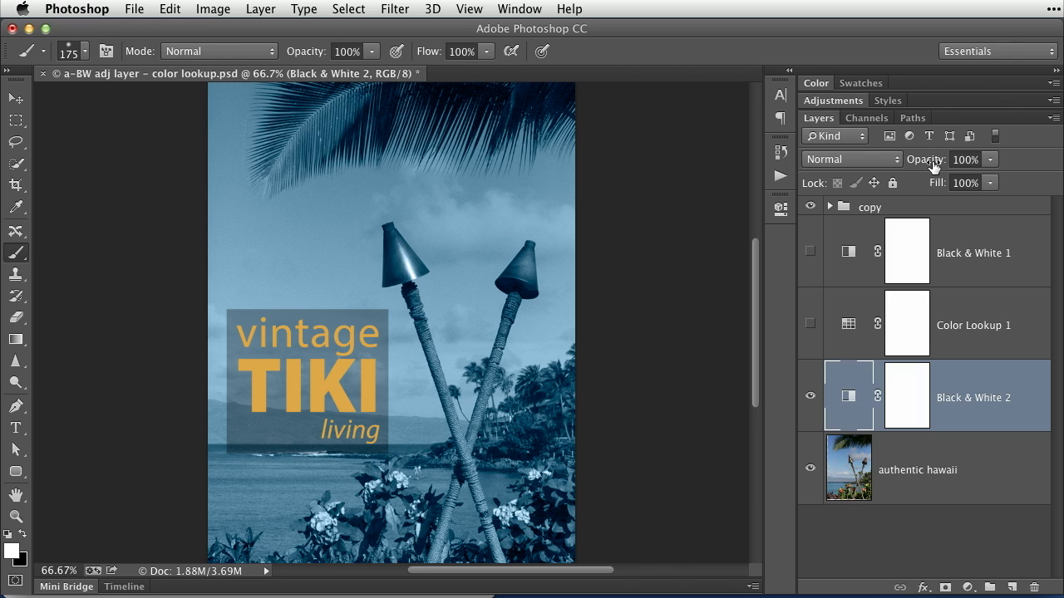
pyautogui.moveTo(932, 164)
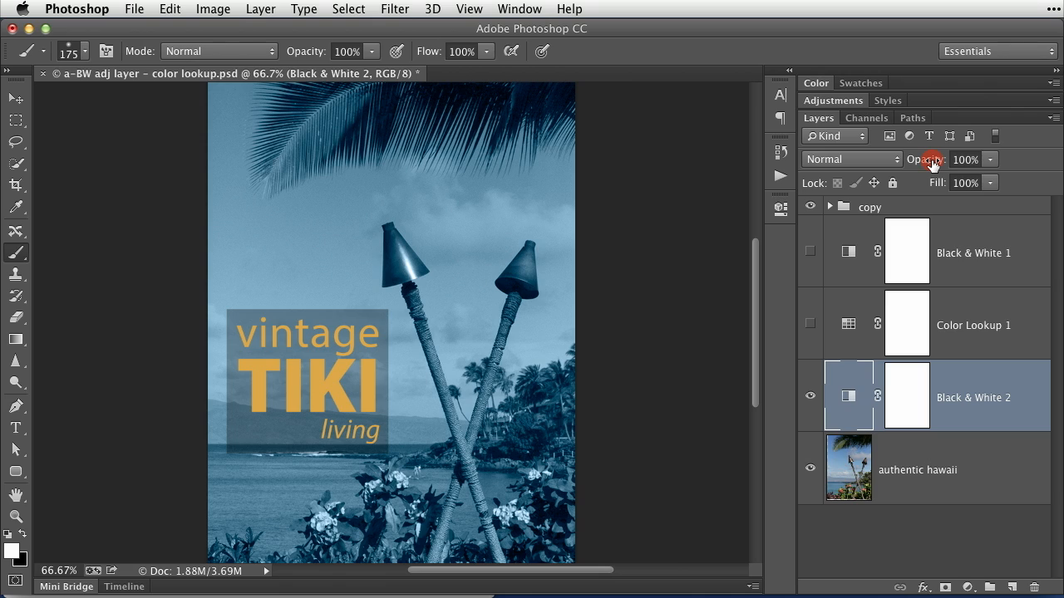
# Set the Black & White 2 layer opacity to 49%.
pyautogui.moveTo(933, 160); pyautogui.dragTo(902, 160)
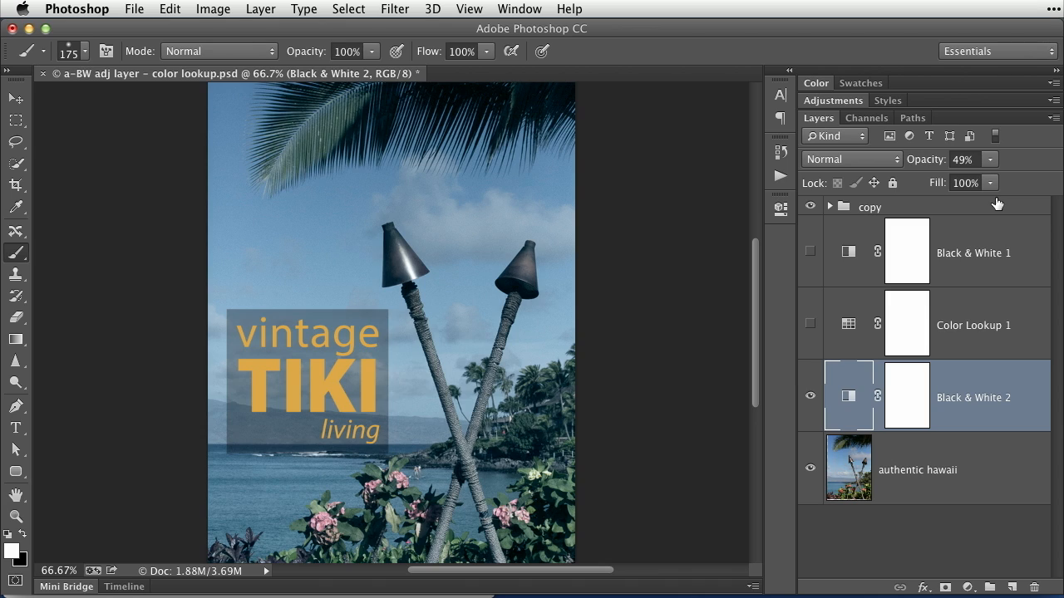
pyautogui.moveTo(900, 427)
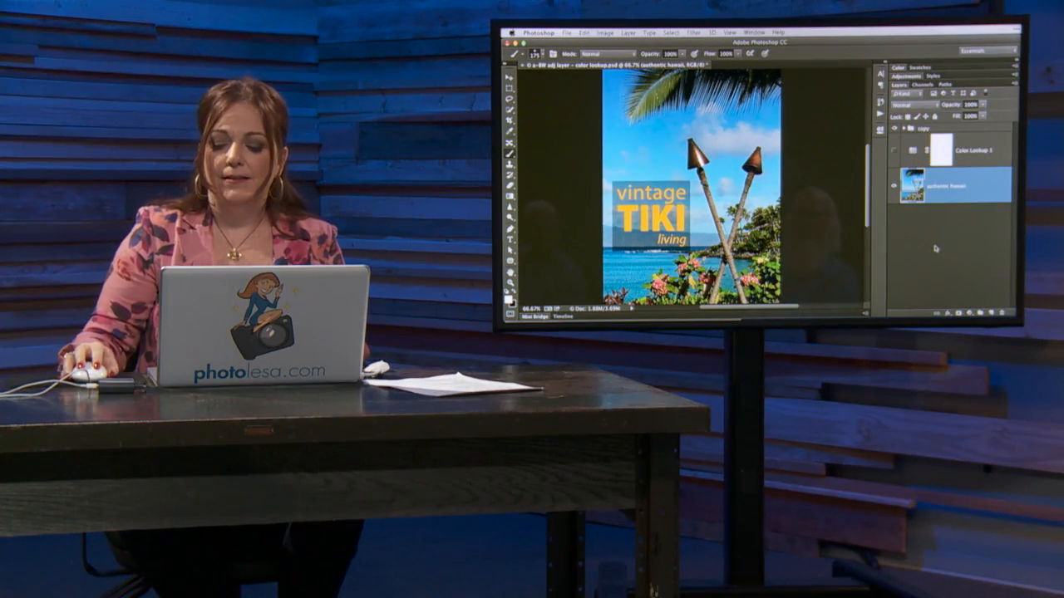
# Delete the Black & White 2 layer, restoring full colour.
pyautogui.click(943, 315)
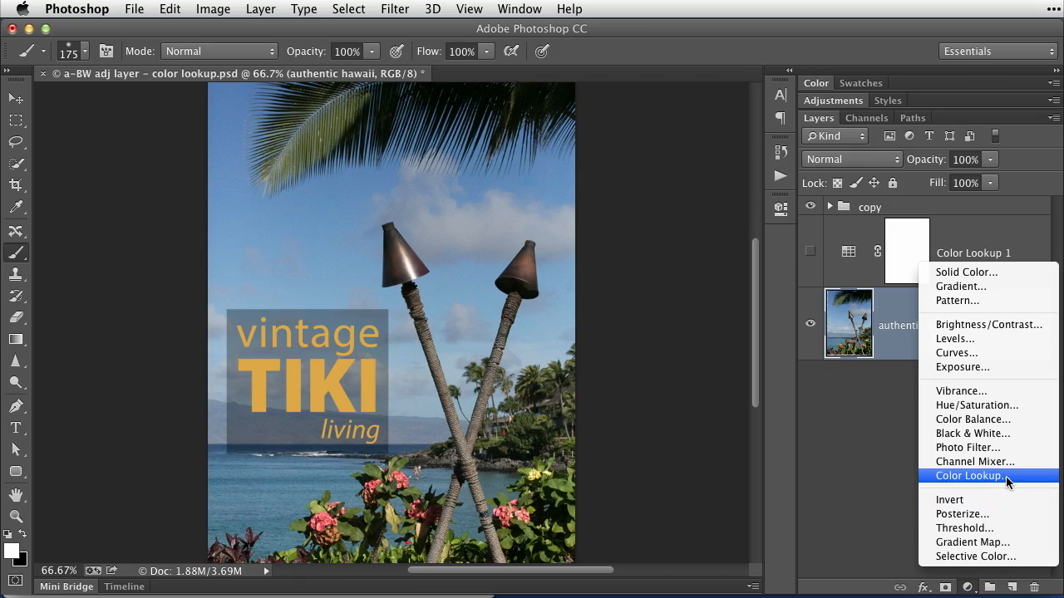
# Add a Color Lookup 2 adjustment layer above the authentic hawaii photo.
pyautogui.click(969, 476)
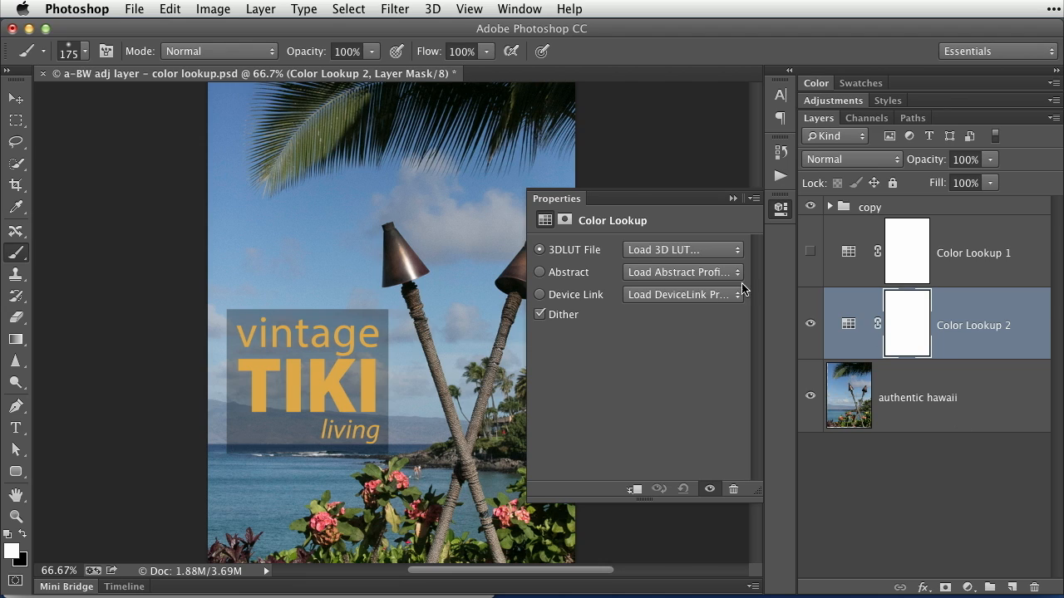
pyautogui.moveTo(730, 255)
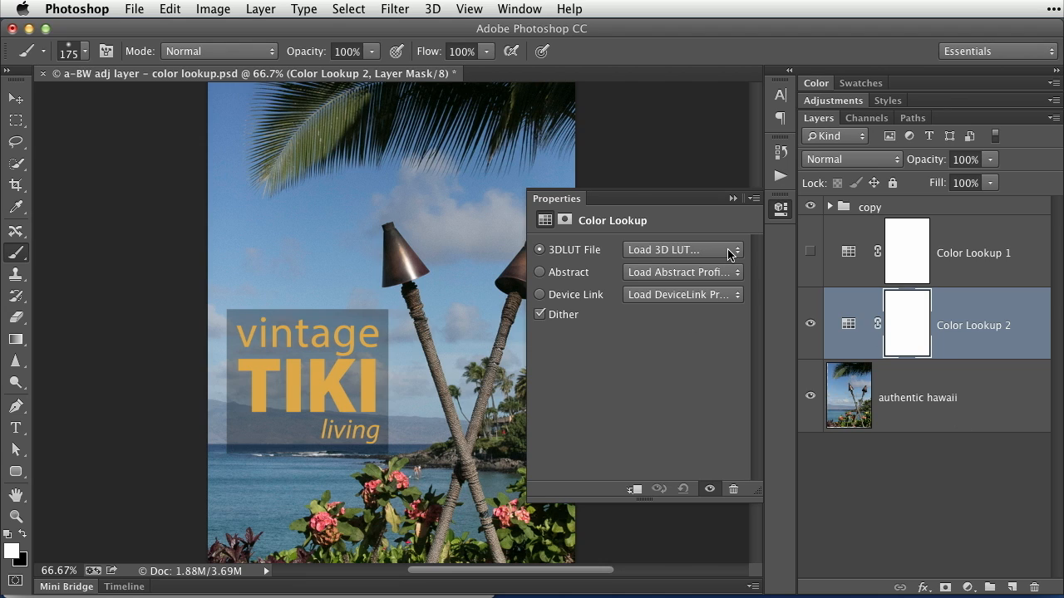
# Try Bleach Bypass.look, then apply EdgyAmber.3DL from the 3DLUT File list.
pyautogui.click(681, 250)
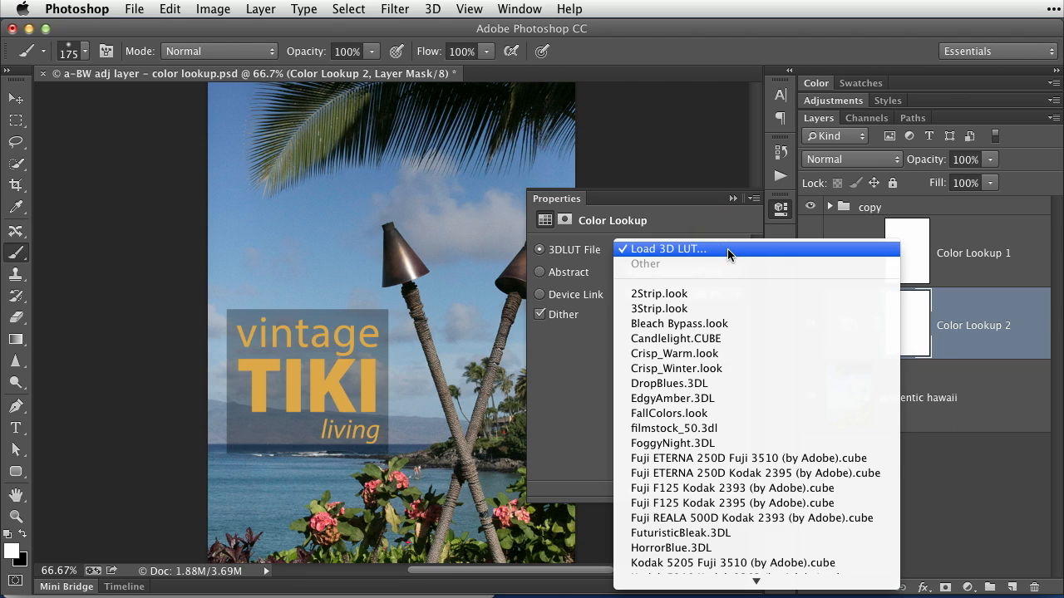
pyautogui.moveTo(722, 308)
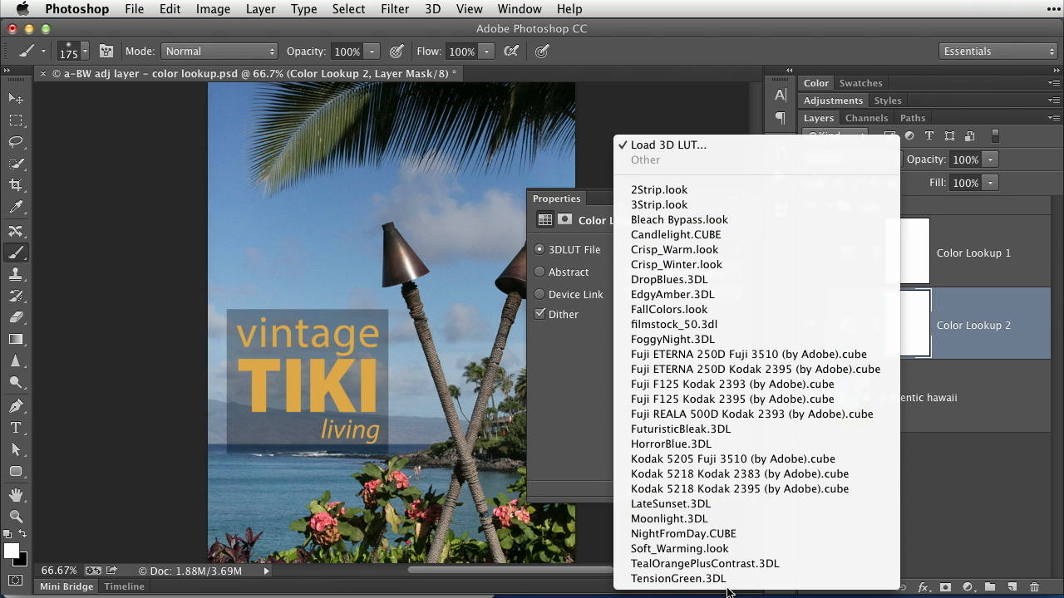
pyautogui.moveTo(748, 414)
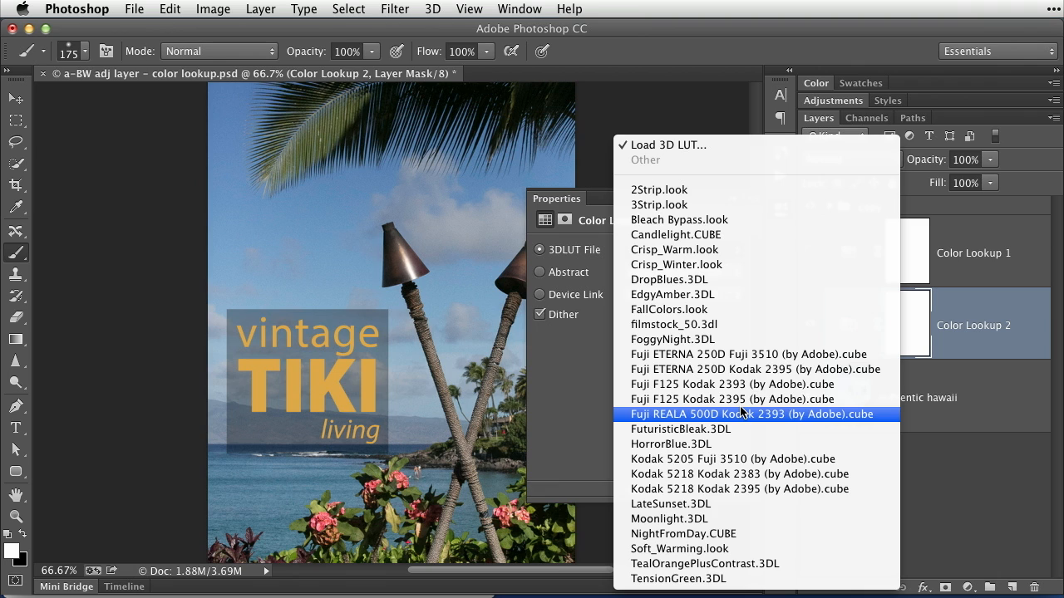
pyautogui.moveTo(720, 279)
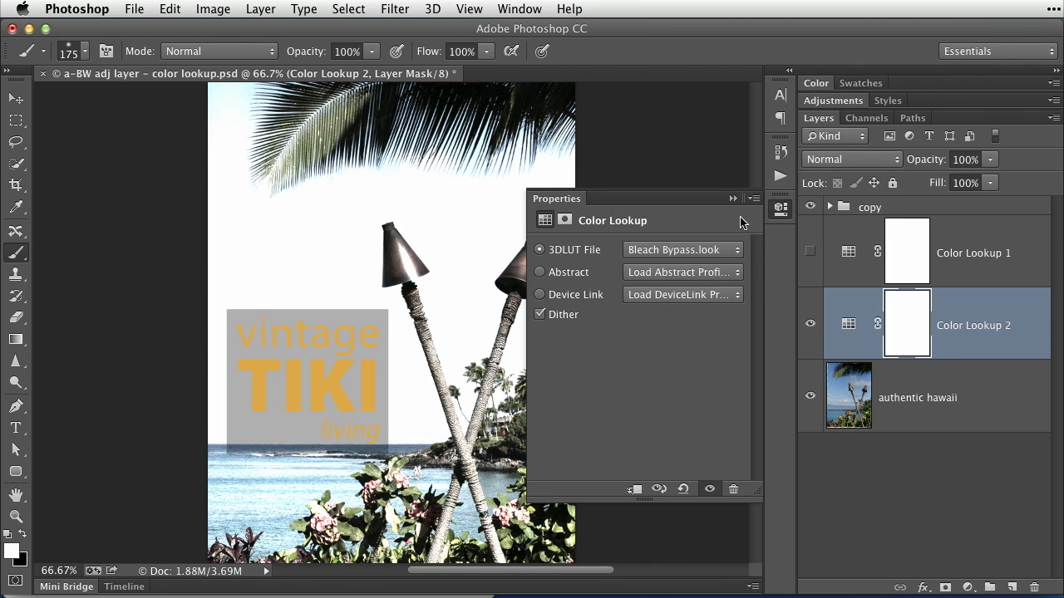
pyautogui.click(681, 250)
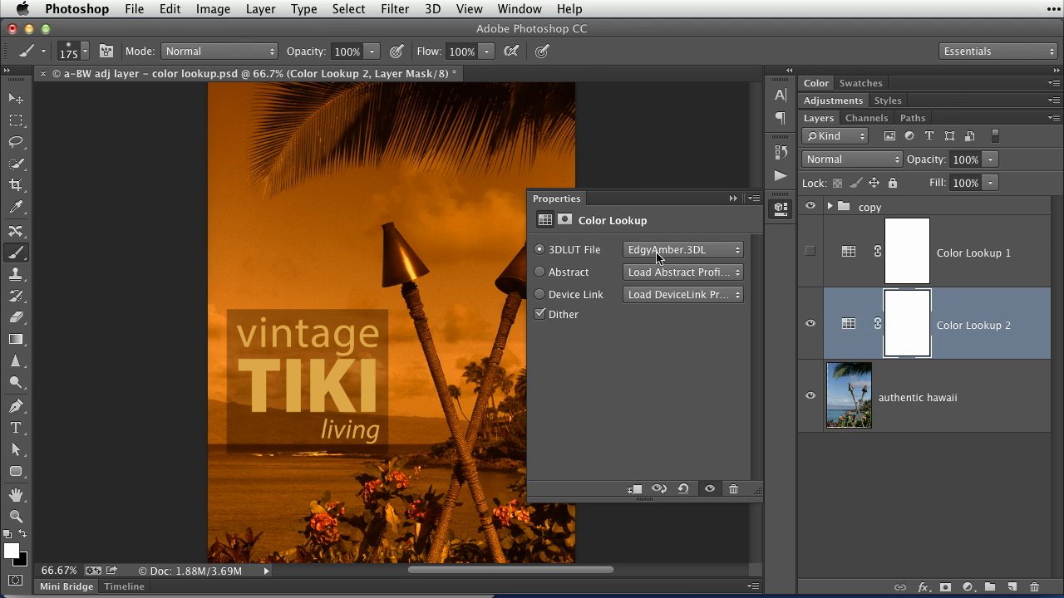
pyautogui.moveTo(663, 268)
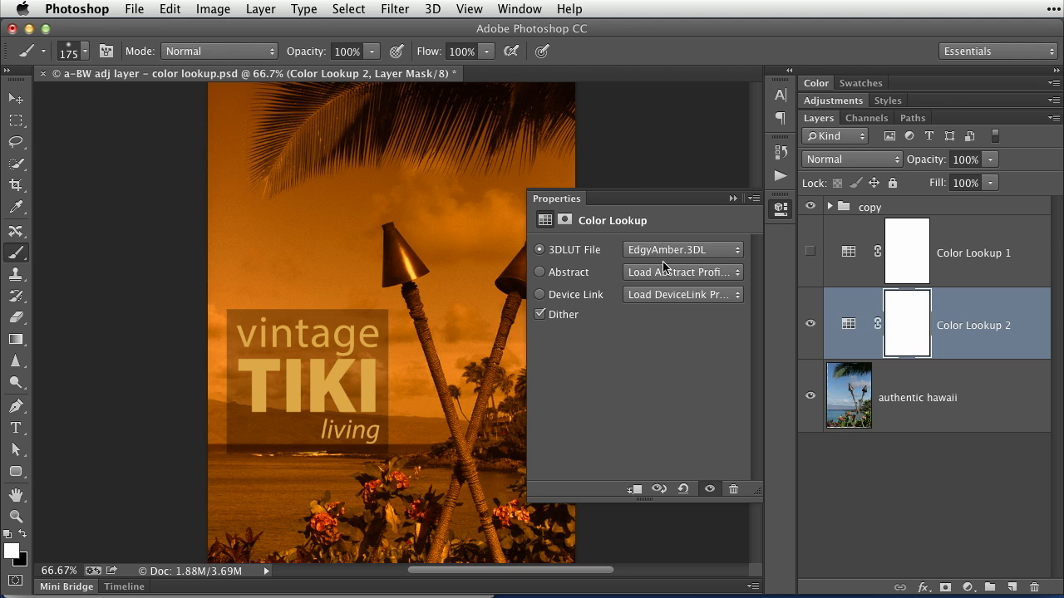
# Apply abstract profiles Cobalt-Carmine, then Green-Red, finishing on Lightness Increase.
pyautogui.click(681, 272)
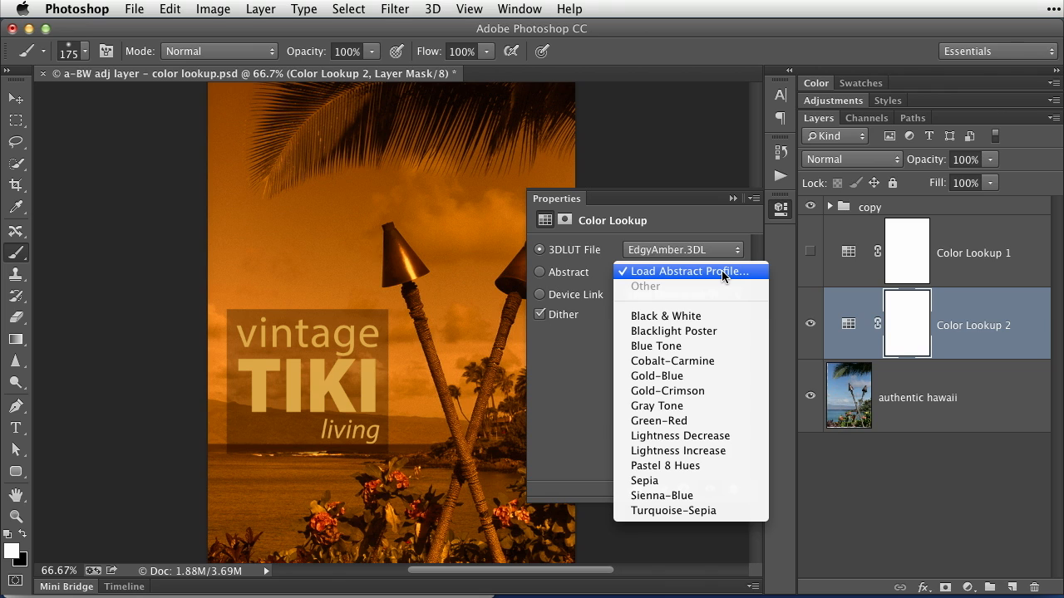
pyautogui.moveTo(722, 281)
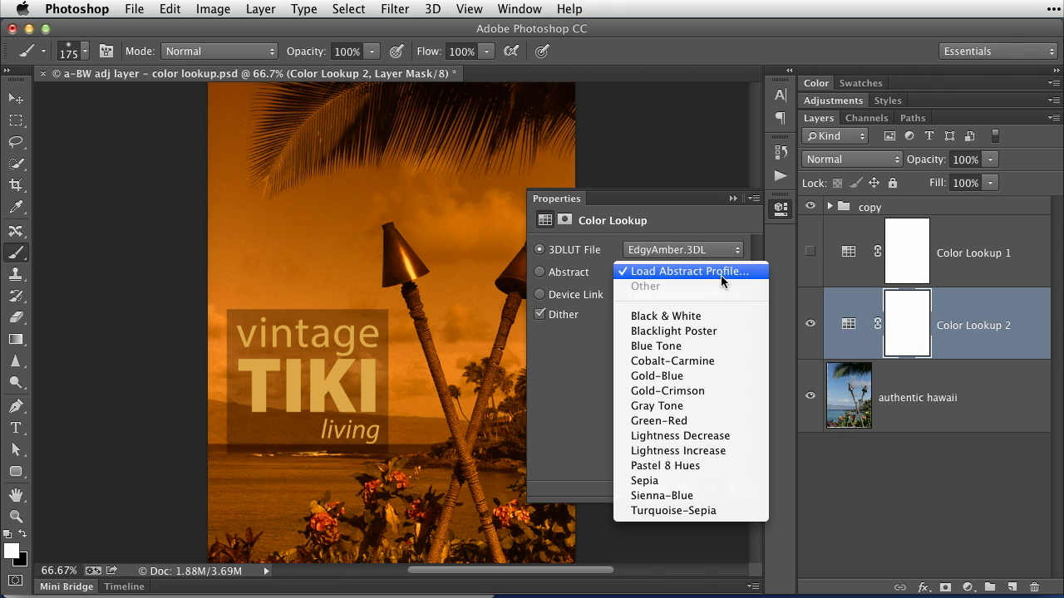
pyautogui.click(673, 361)
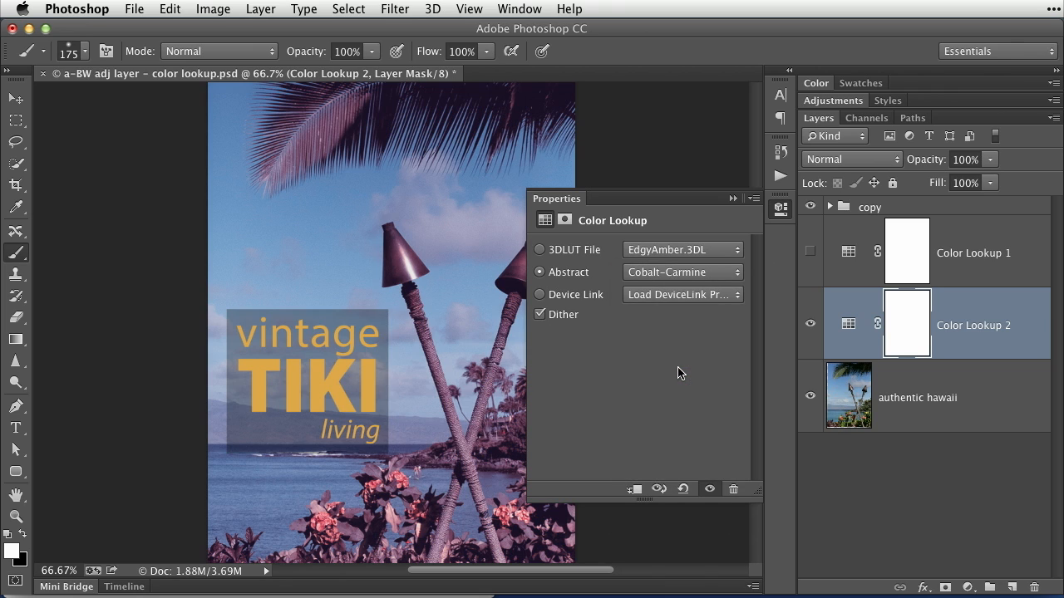
pyautogui.click(682, 272)
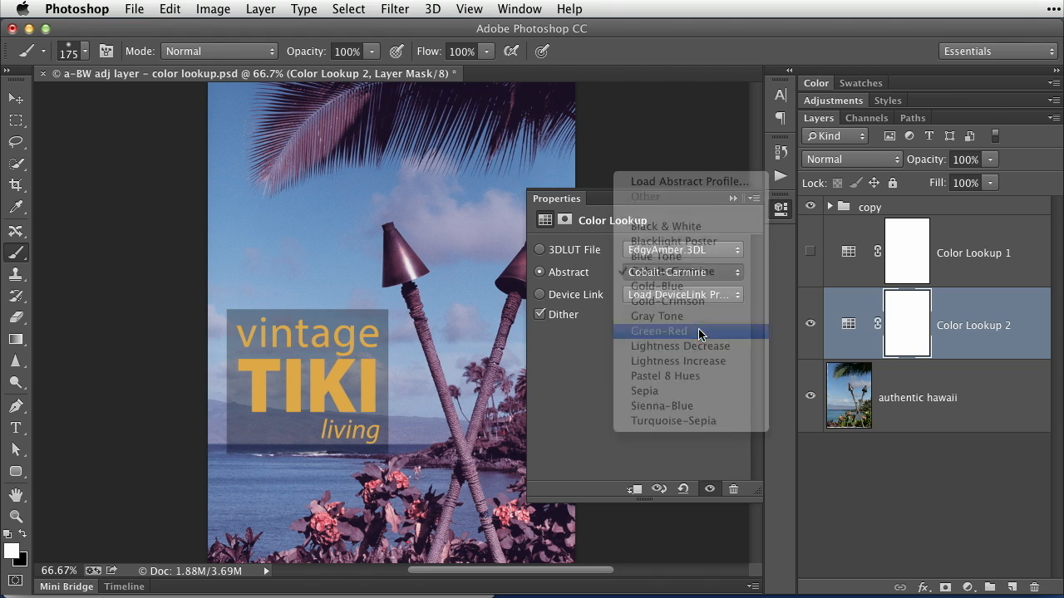
pyautogui.click(659, 330)
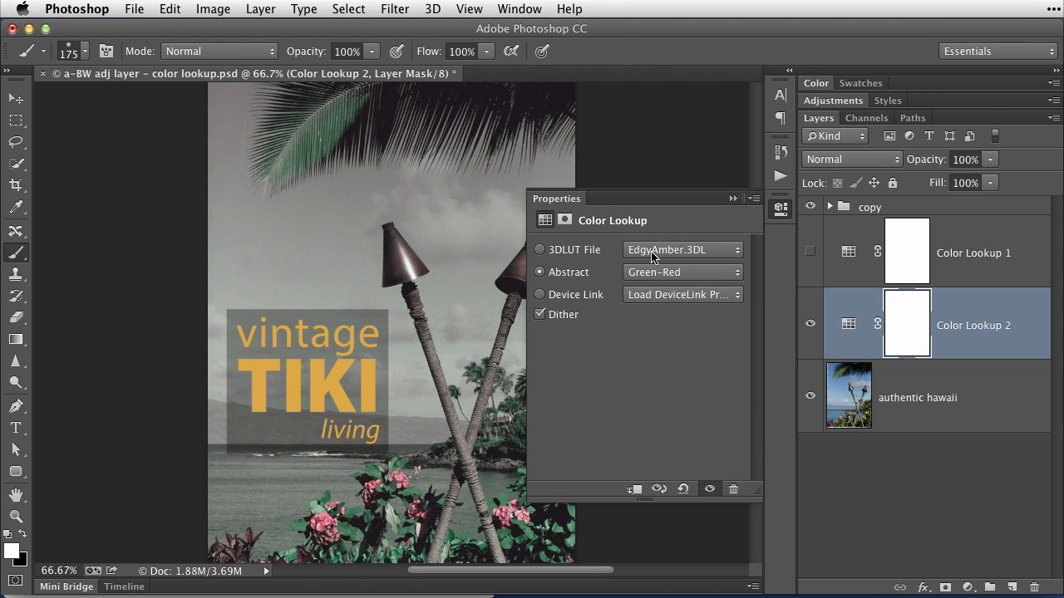
pyautogui.moveTo(695, 279)
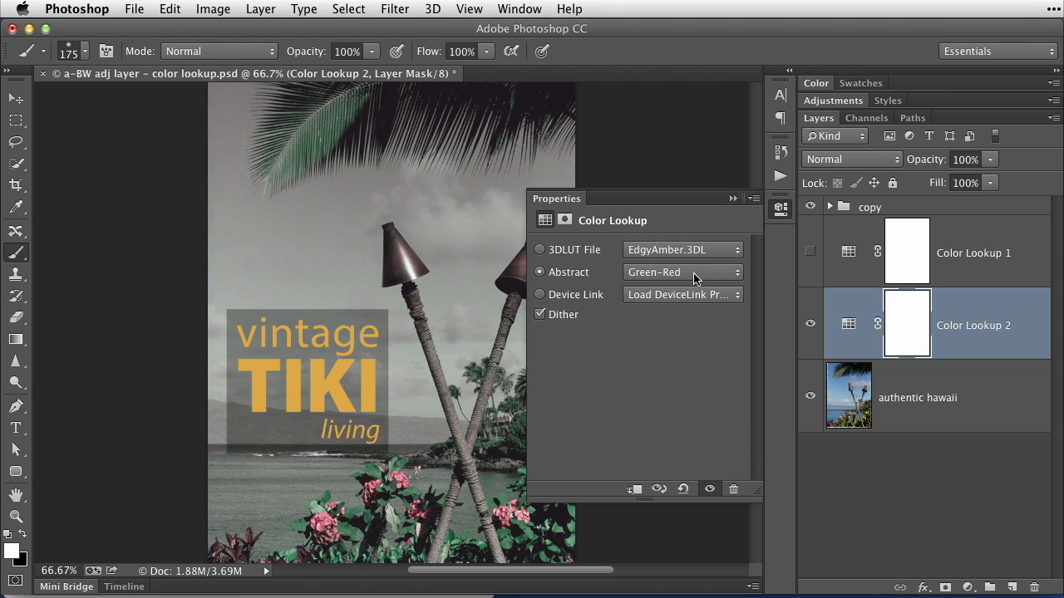
pyautogui.click(681, 272)
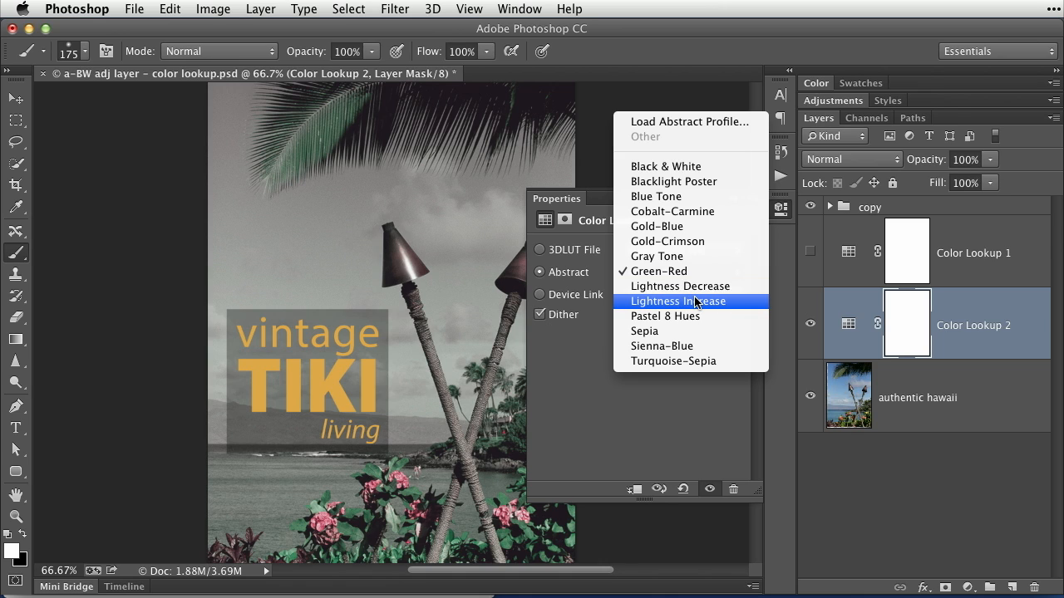
pyautogui.click(680, 301)
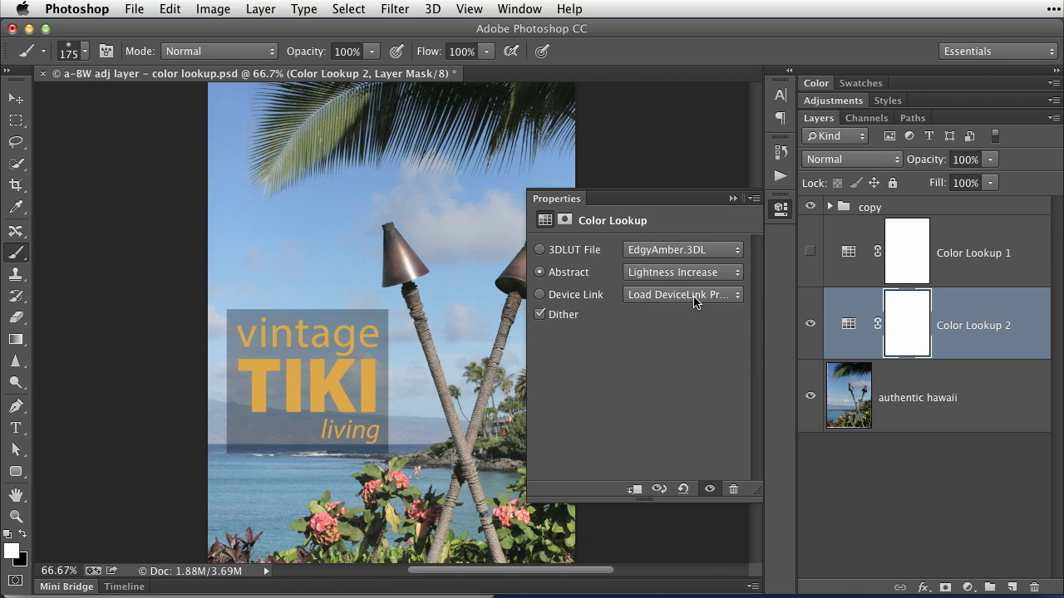
# Apply the ColorNegative device link profile for an orange-tinted negative.
pyautogui.click(539, 294)
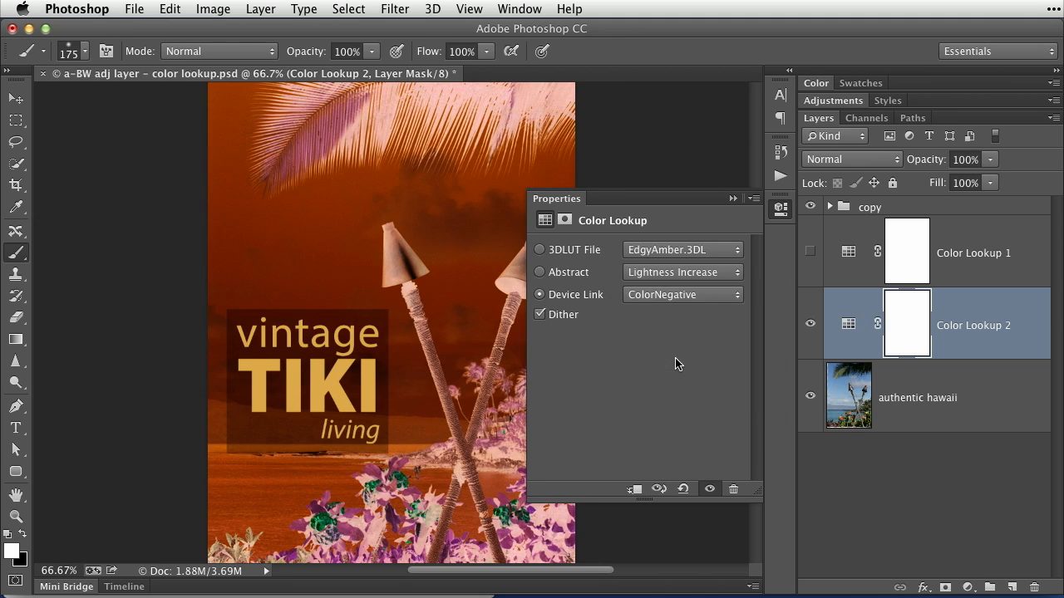
pyautogui.moveTo(696, 310)
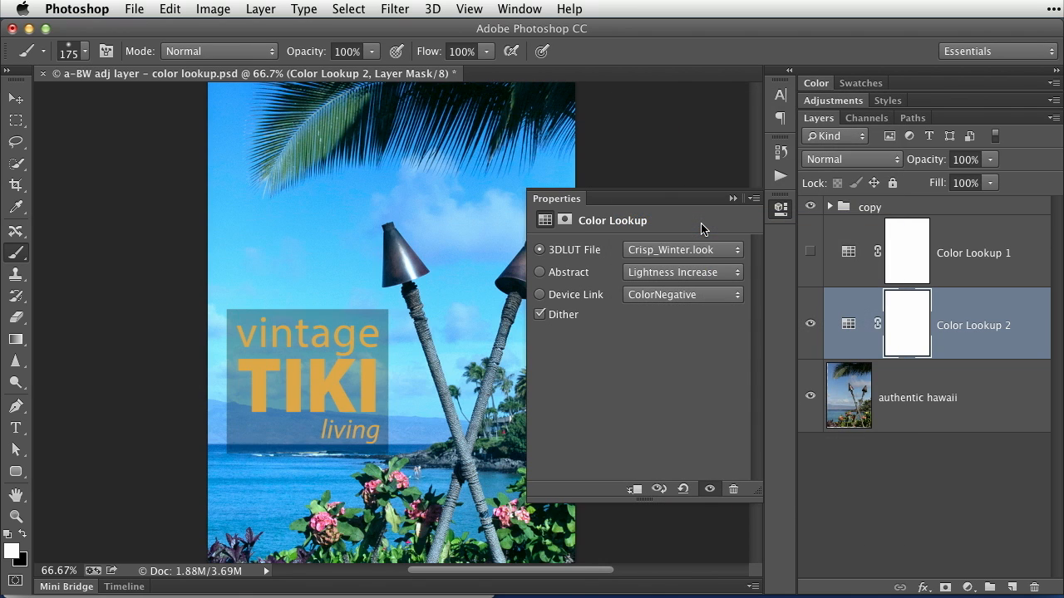
pyautogui.moveTo(711, 222)
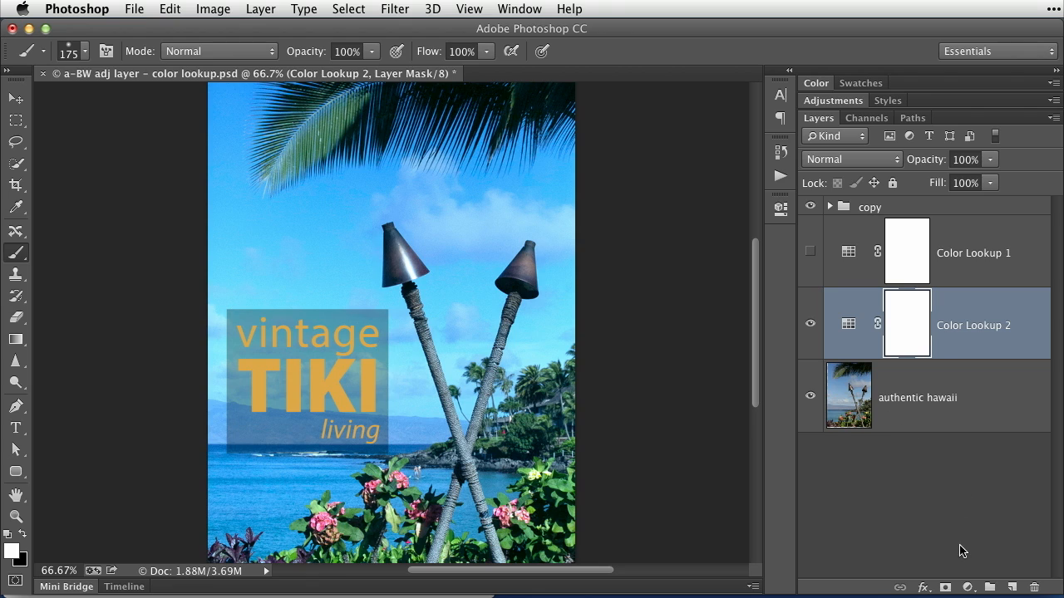
pyautogui.click(969, 588)
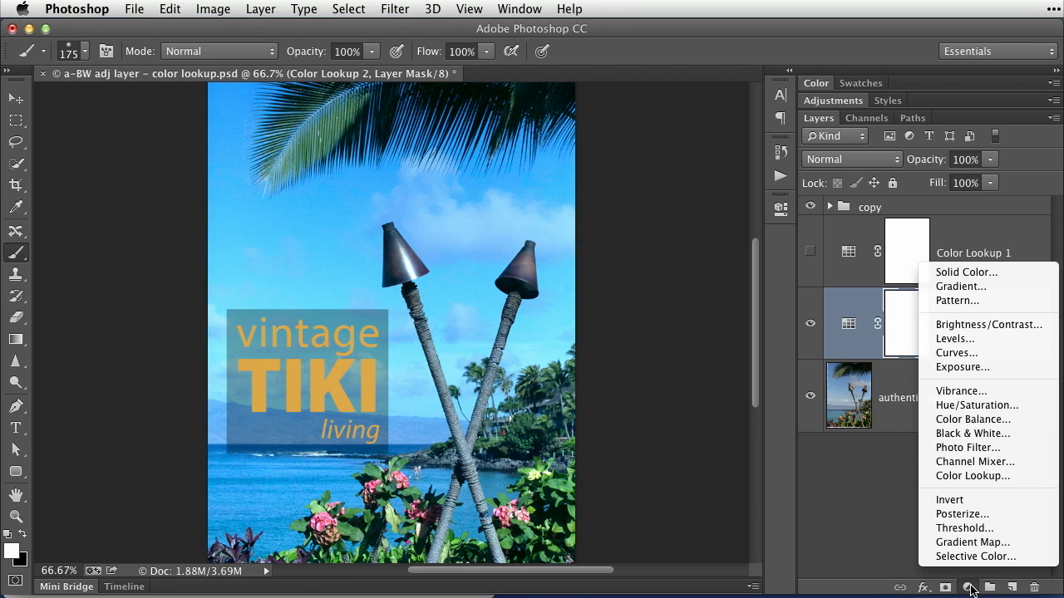
pyautogui.moveTo(972, 475)
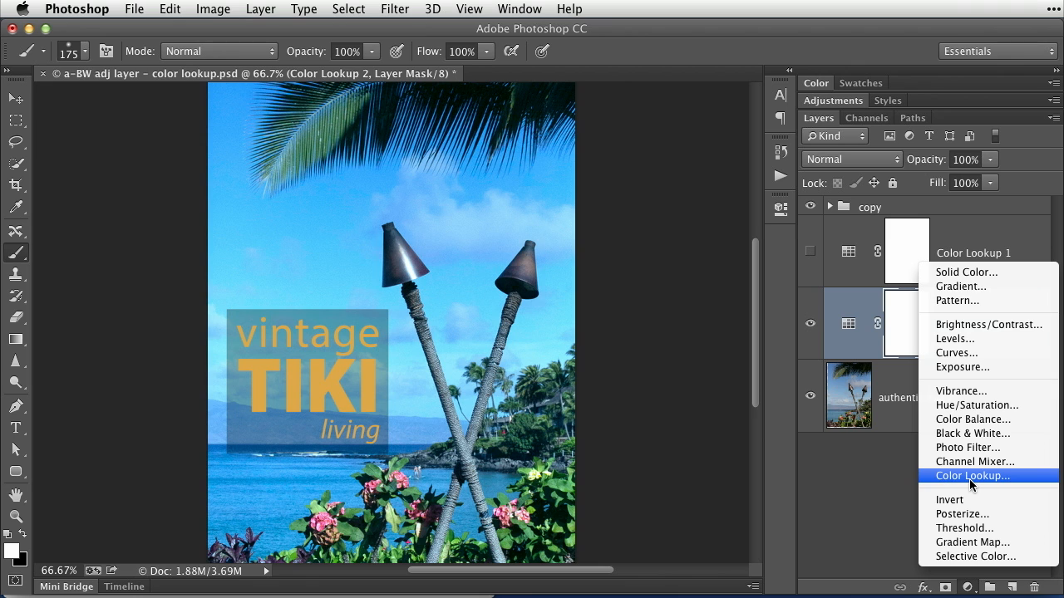
pyautogui.moveTo(859, 492)
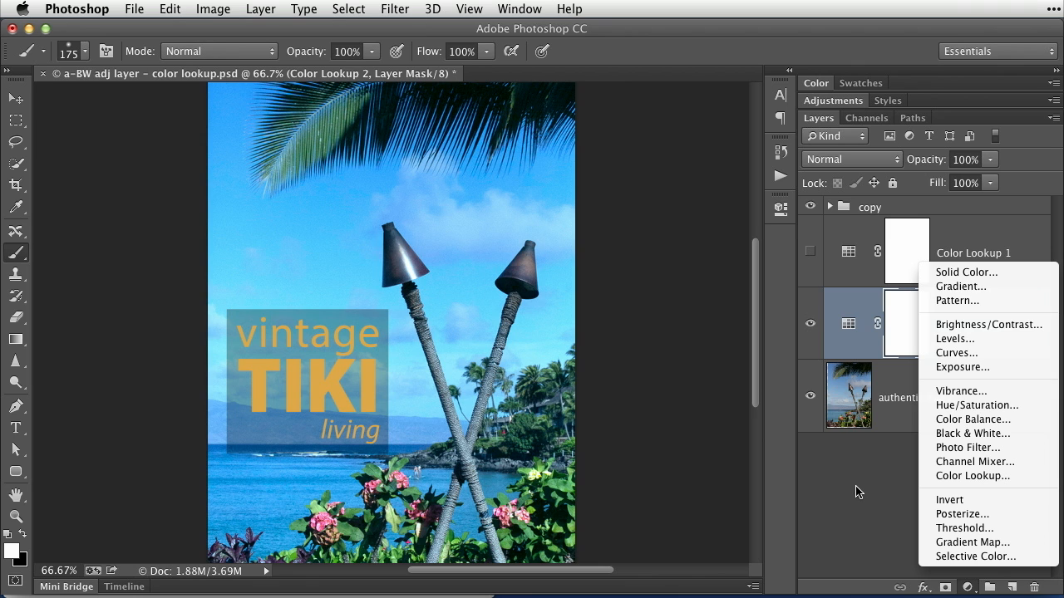
pyautogui.click(971, 476)
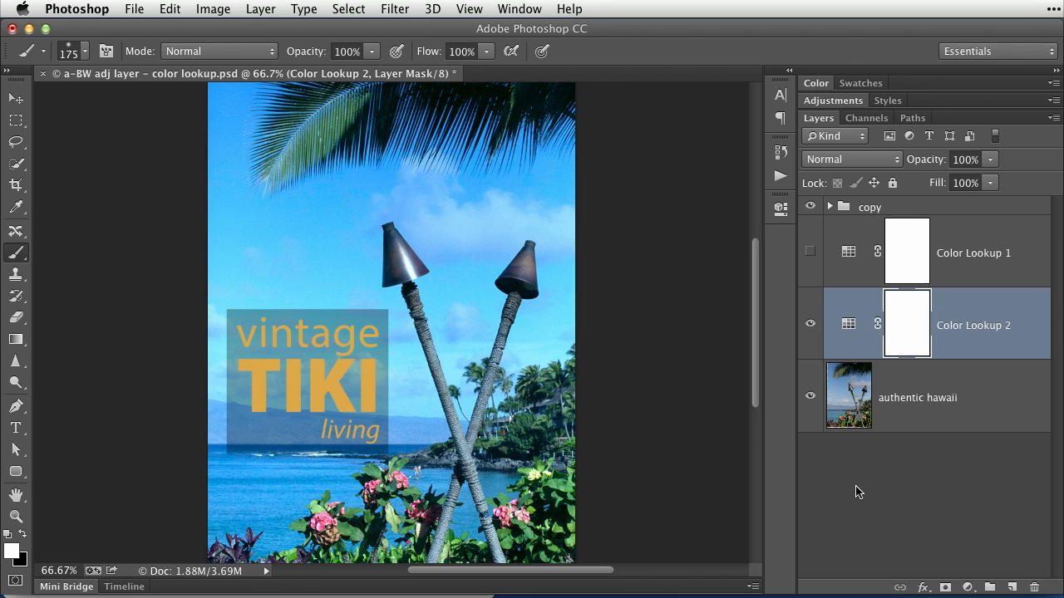